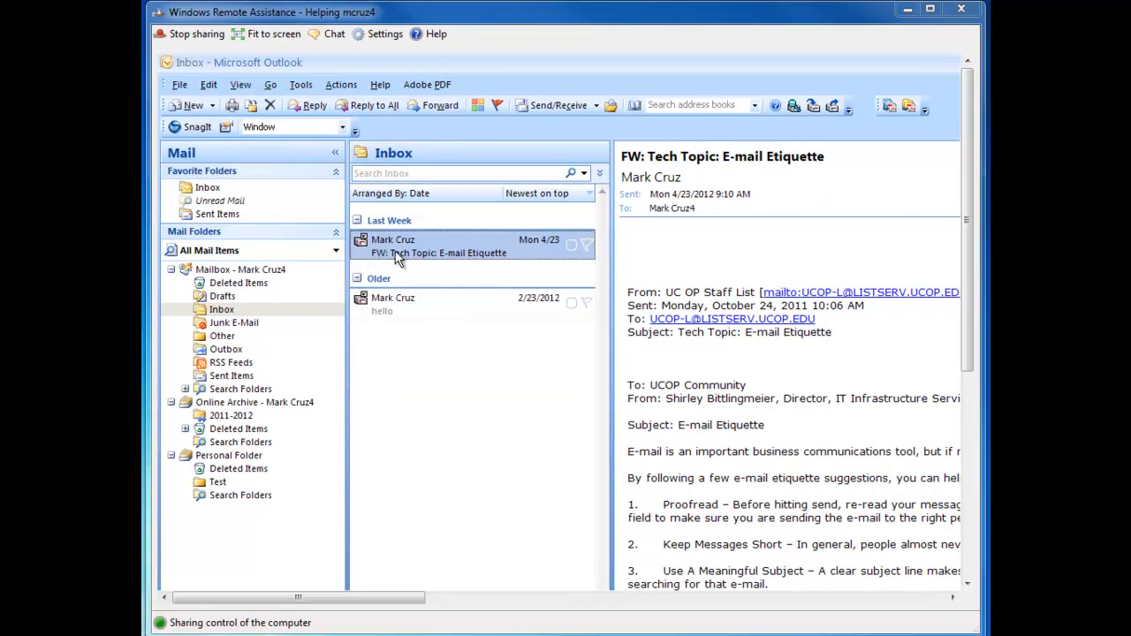
{"action": "mouse_move", "coordinate": [410, 281]}
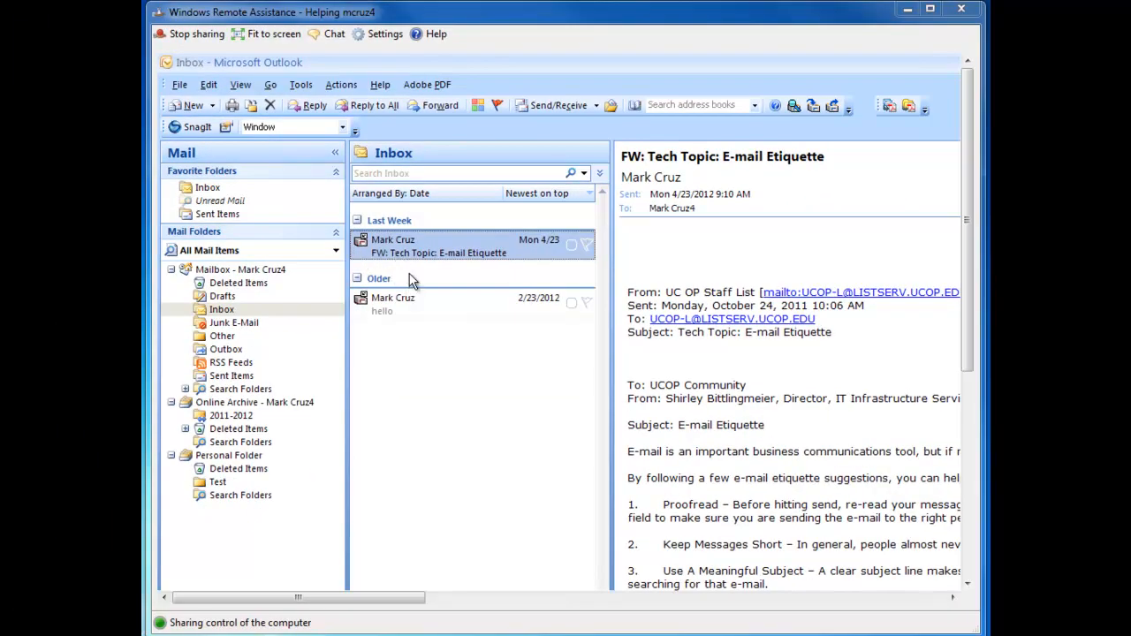
{"action": "mouse_move", "coordinate": [423, 304]}
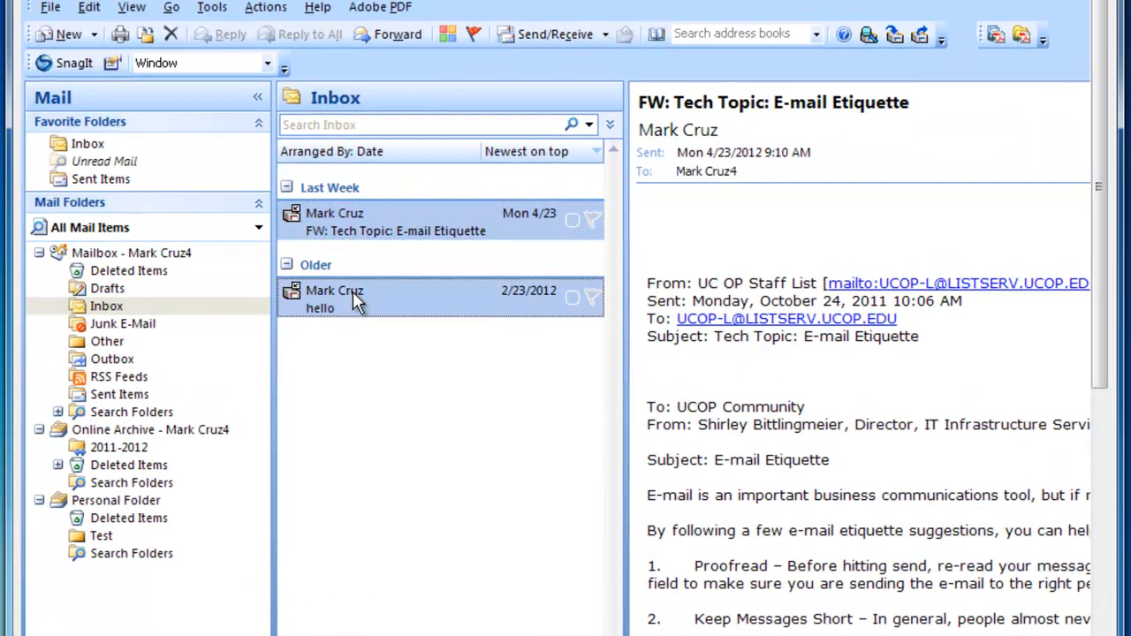
{"action": "mouse_move", "coordinate": [541, 381]}
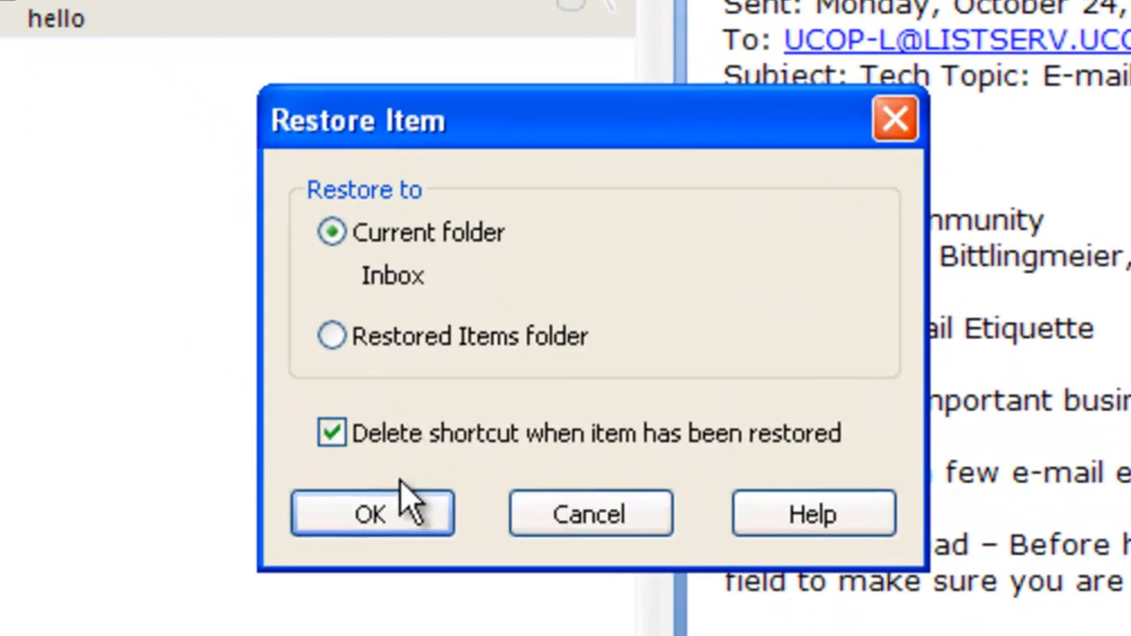
Step: Restore the 'hello' message to the current folder (Inbox) with Delete shortcut enabled
{"action": "left_click", "coordinate": [371, 513]}
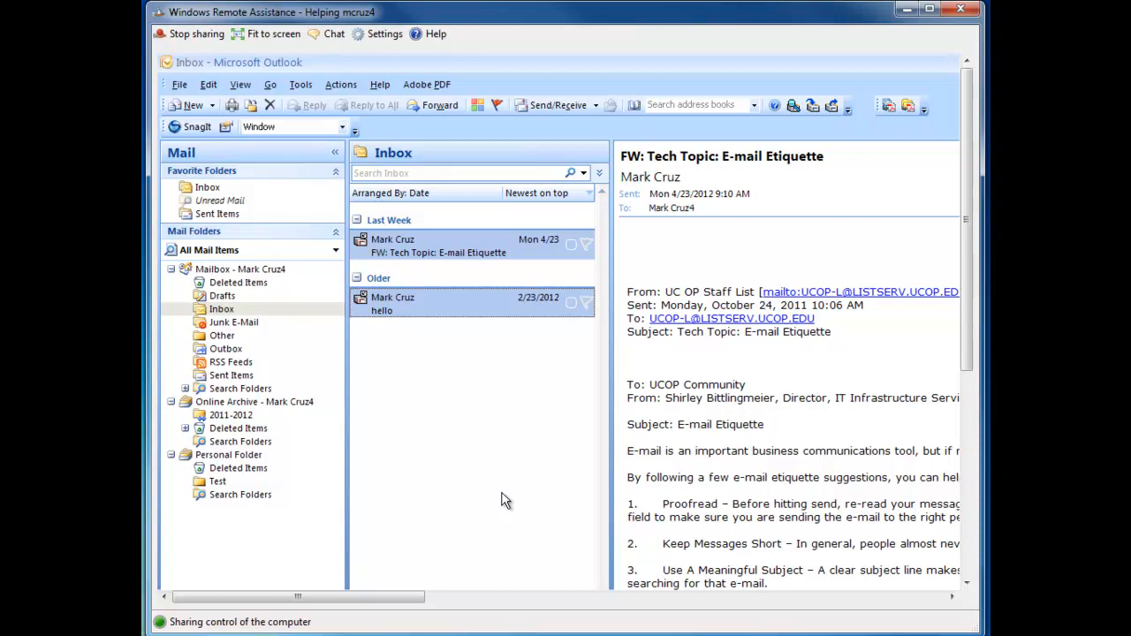
{"action": "mouse_move", "coordinate": [216, 486]}
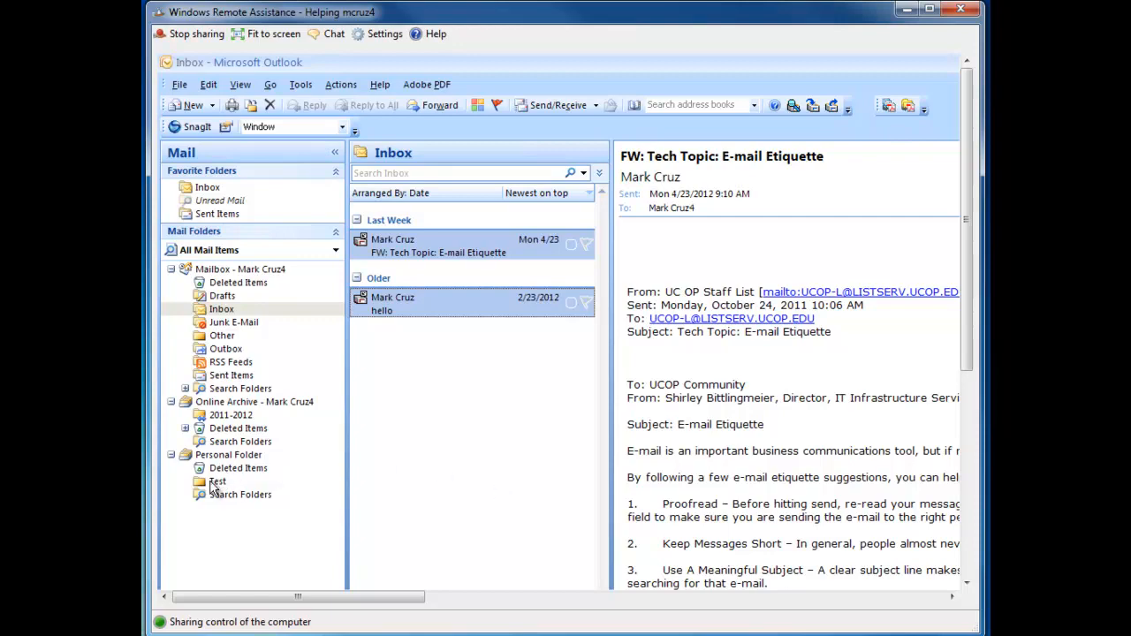
{"action": "left_click", "coordinate": [217, 480]}
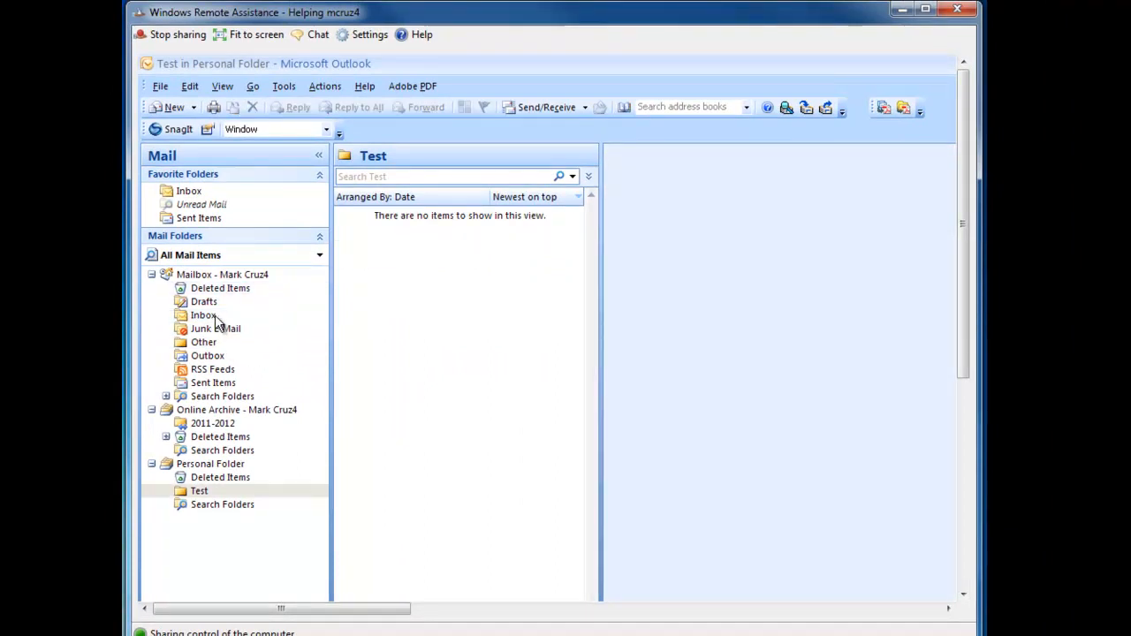
{"action": "left_click", "coordinate": [203, 315]}
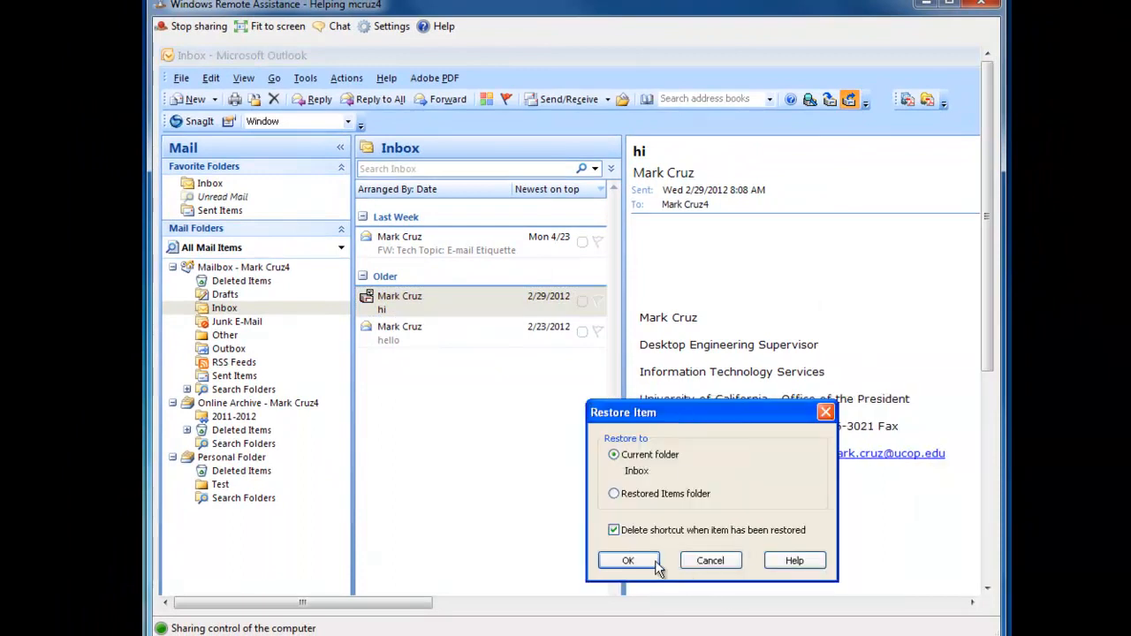
Step: Restore the 2/29/2012 'hi' message to the current folder (Inbox), deleting its shortcut
{"action": "left_click", "coordinate": [628, 560]}
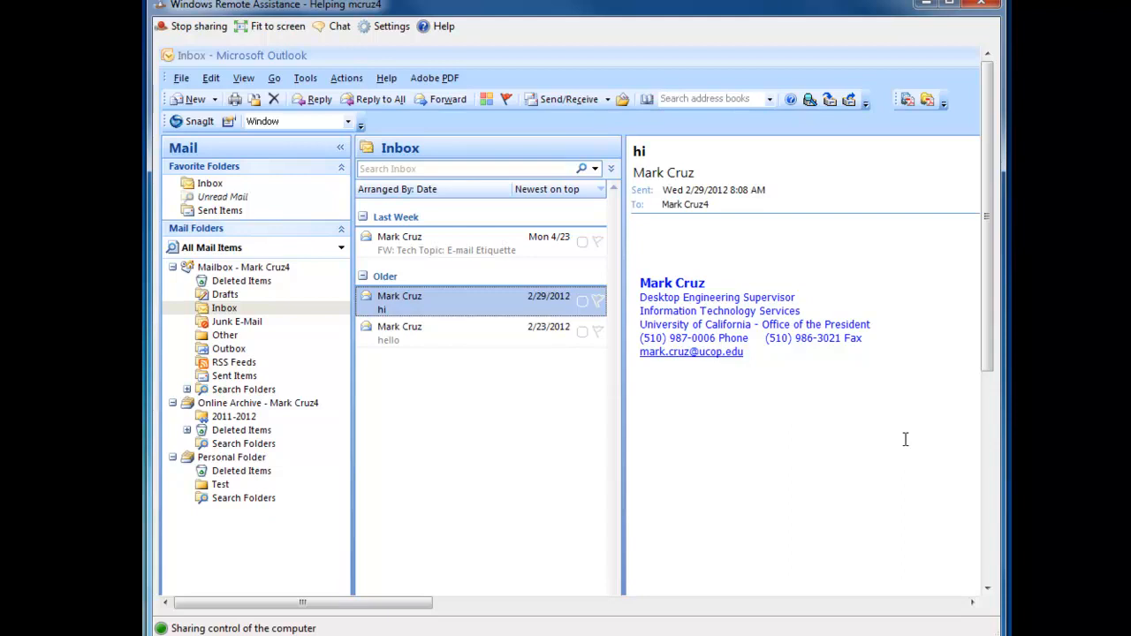
{"action": "mouse_move", "coordinate": [251, 458]}
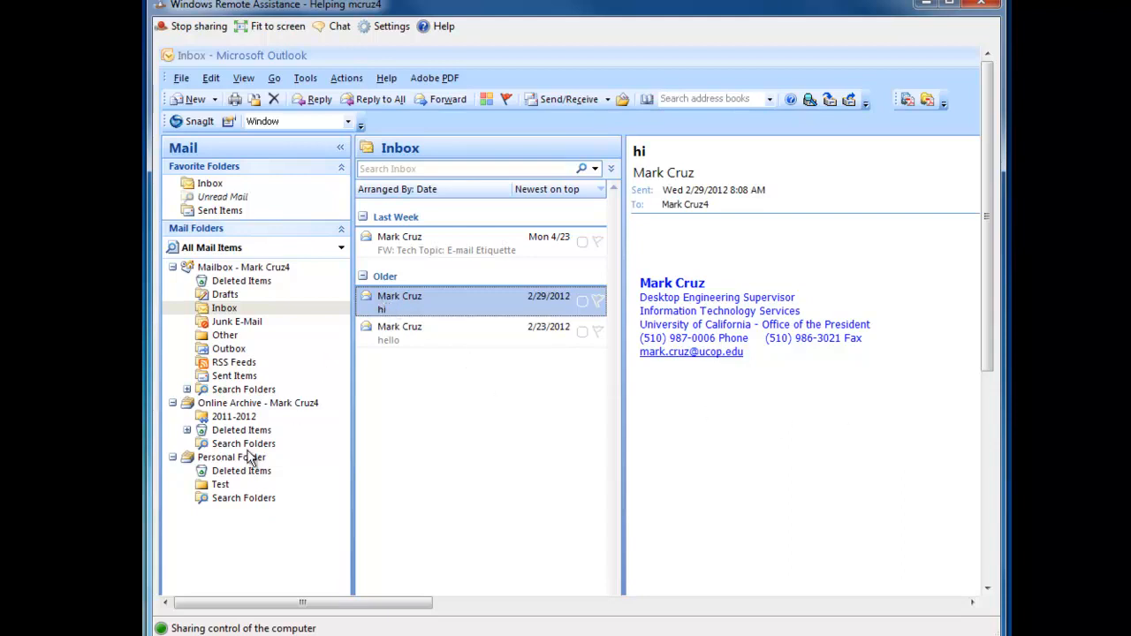
{"action": "mouse_move", "coordinate": [232, 469]}
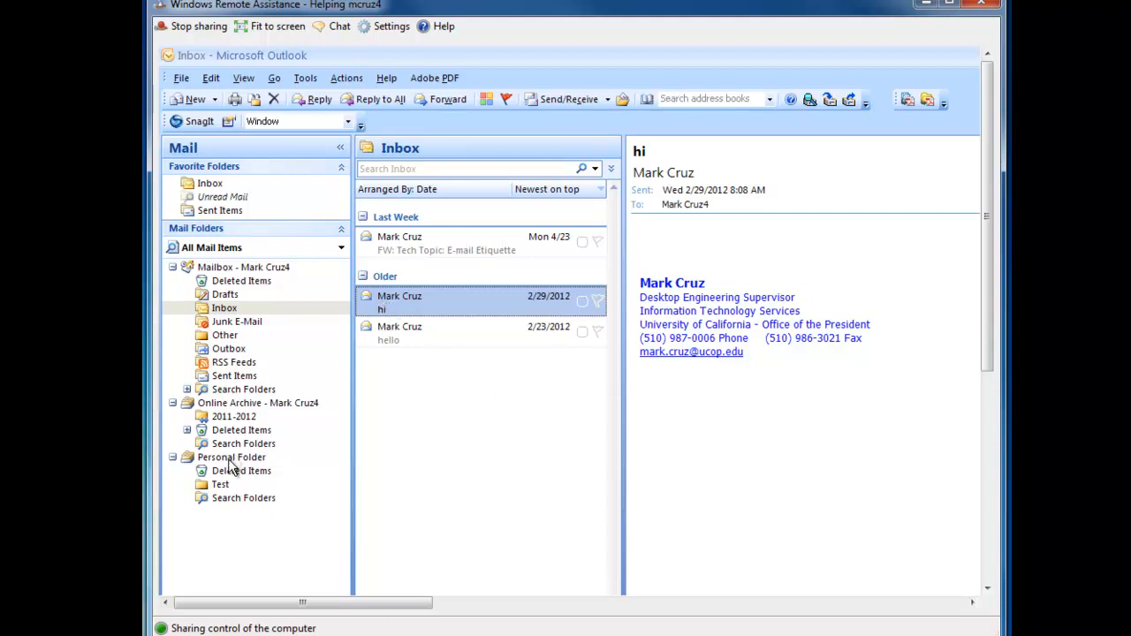